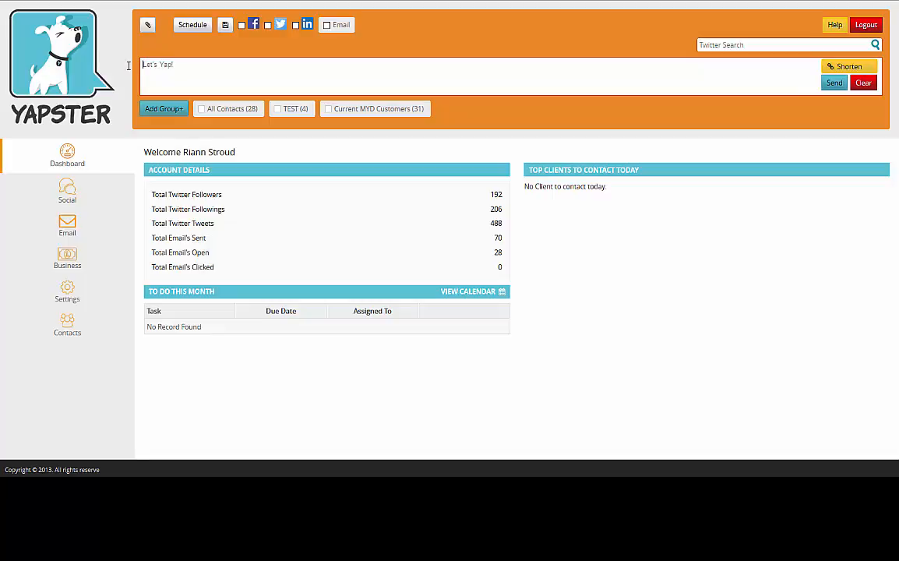
mouse_move(123, 77)
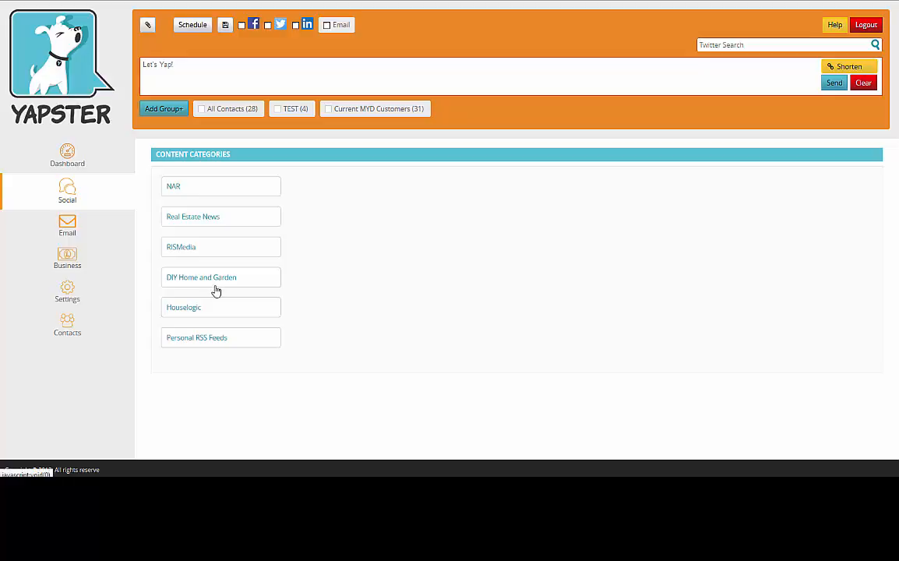
Step: Show the DIY Home and Garden category and scroll its list to the DIY Home Solar Power Kits article
click(200, 277)
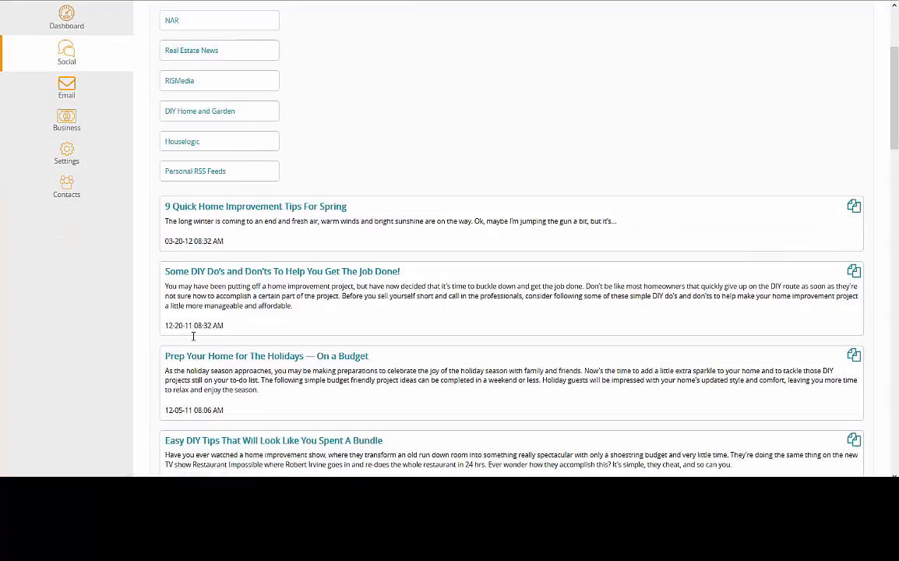
mouse_move(278, 212)
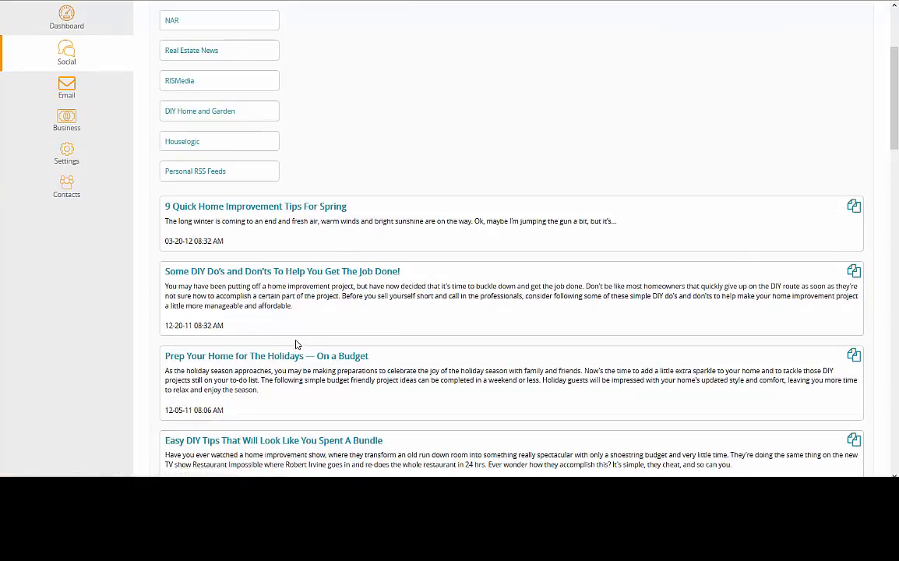
scroll(down, 3)
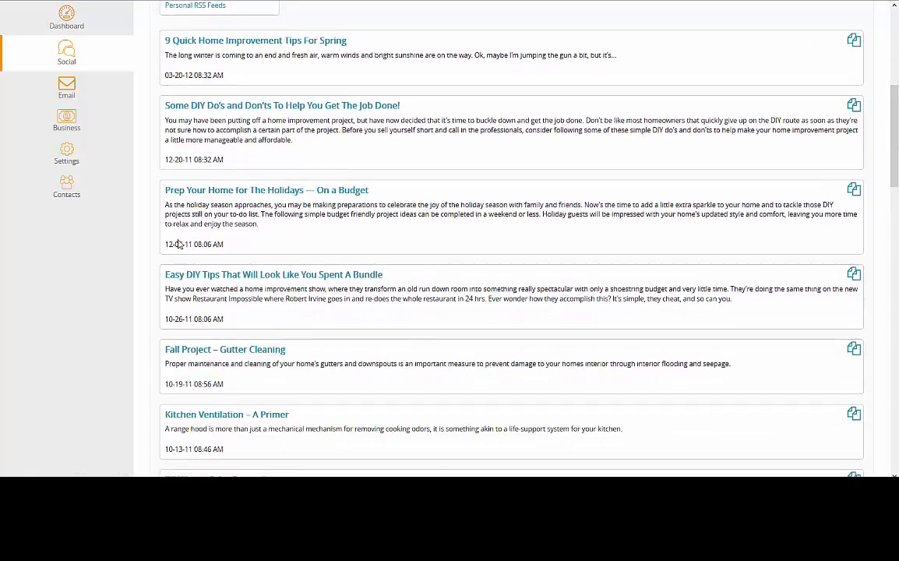
scroll(down, 3)
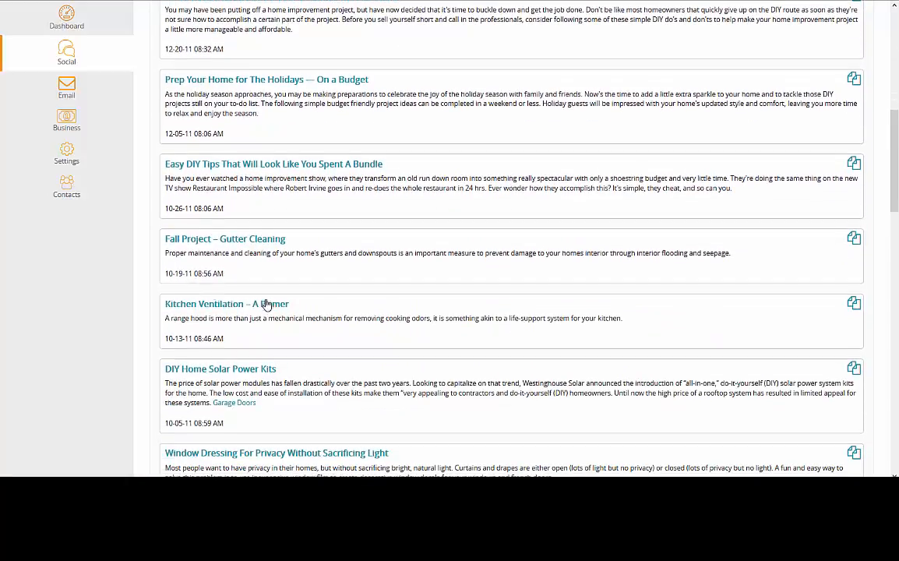
mouse_move(418, 292)
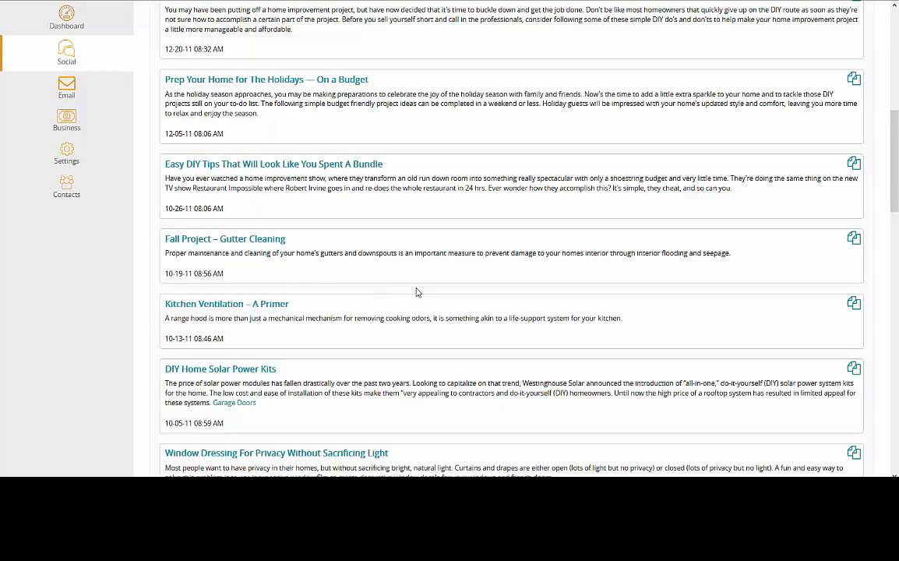
scroll(down, 3)
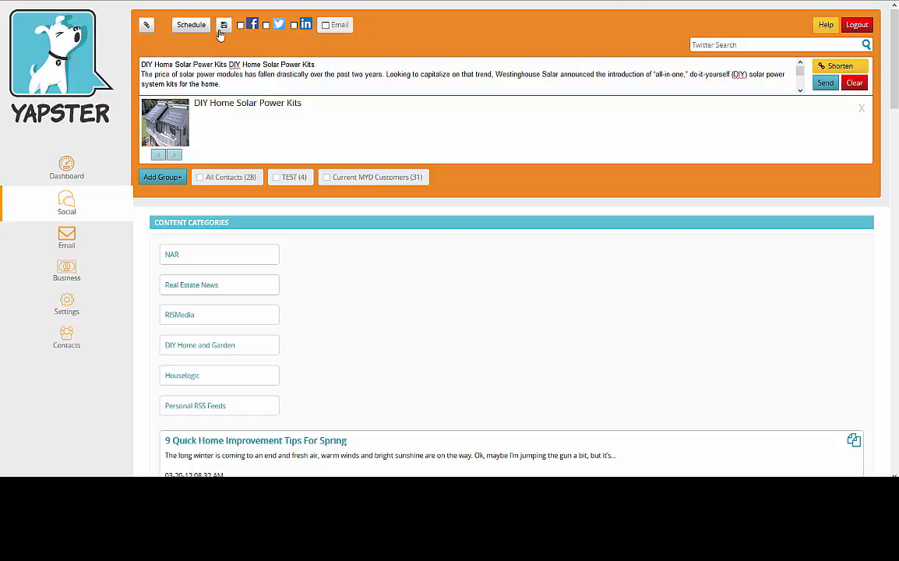
Step: Select the Facebook accounts as recipients for the solar-kit post and confirm the choice
click(253, 25)
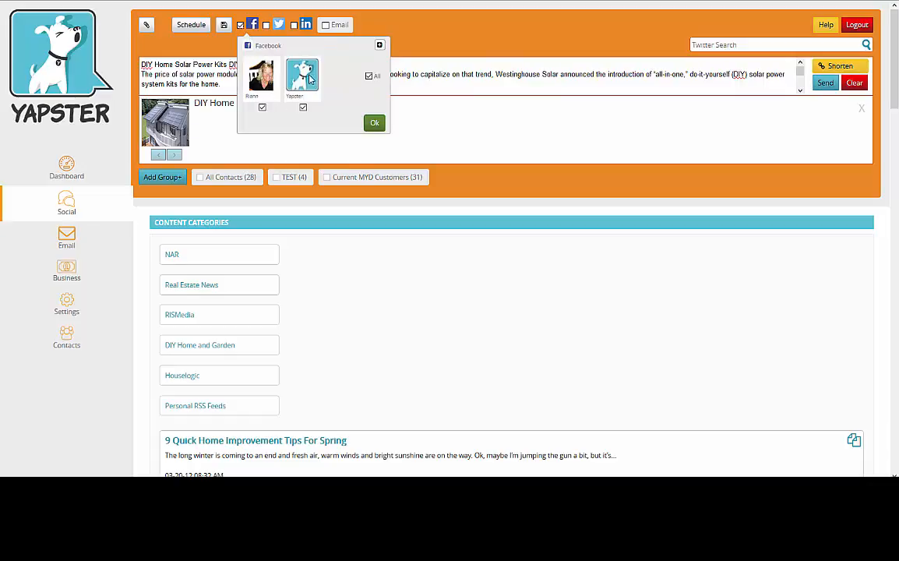
click(373, 122)
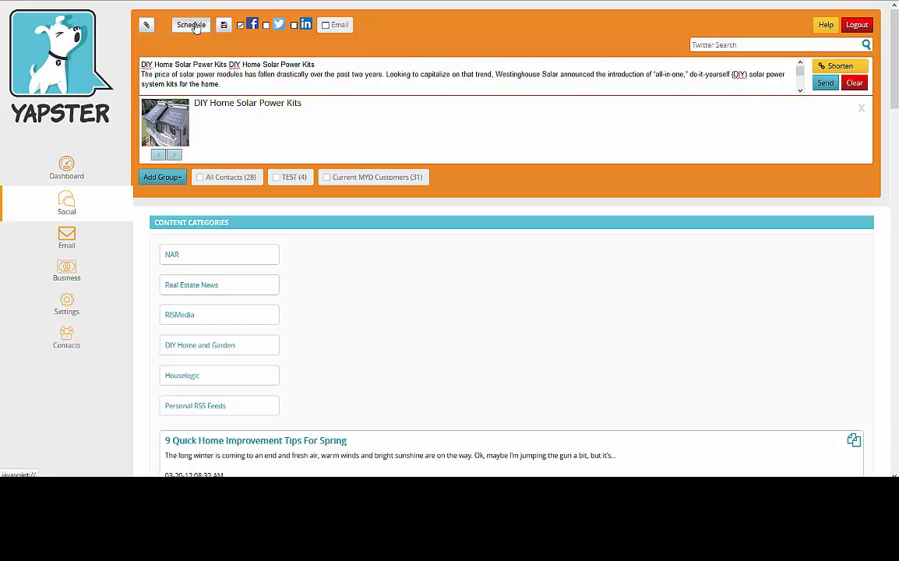
Step: Schedule the post for January 20, 2016 at 8:00 PM via the calendar and time list
click(192, 25)
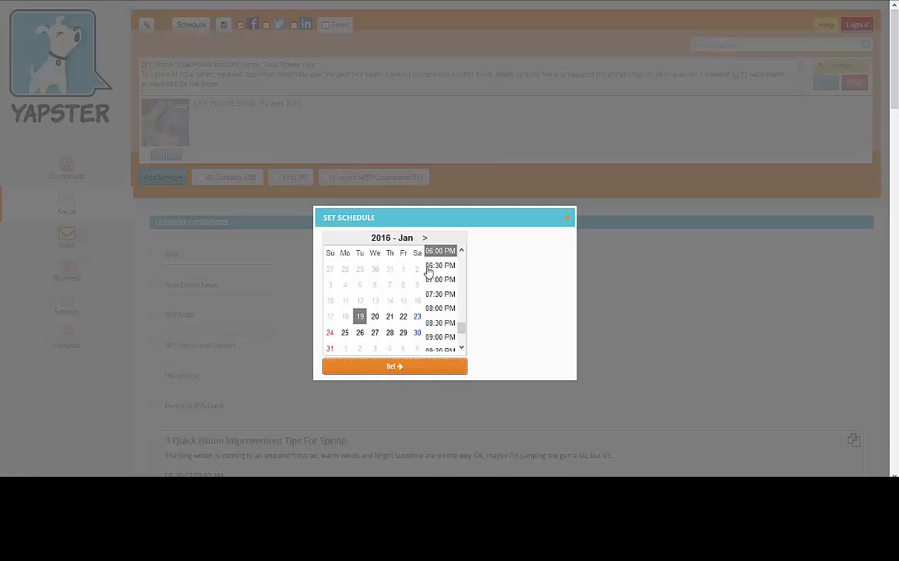
click(374, 316)
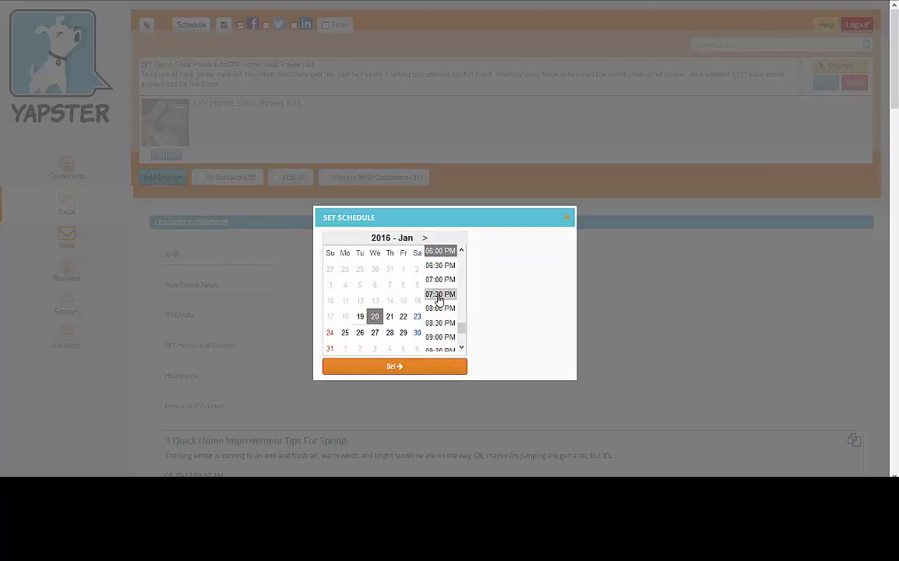
scroll(down, 3)
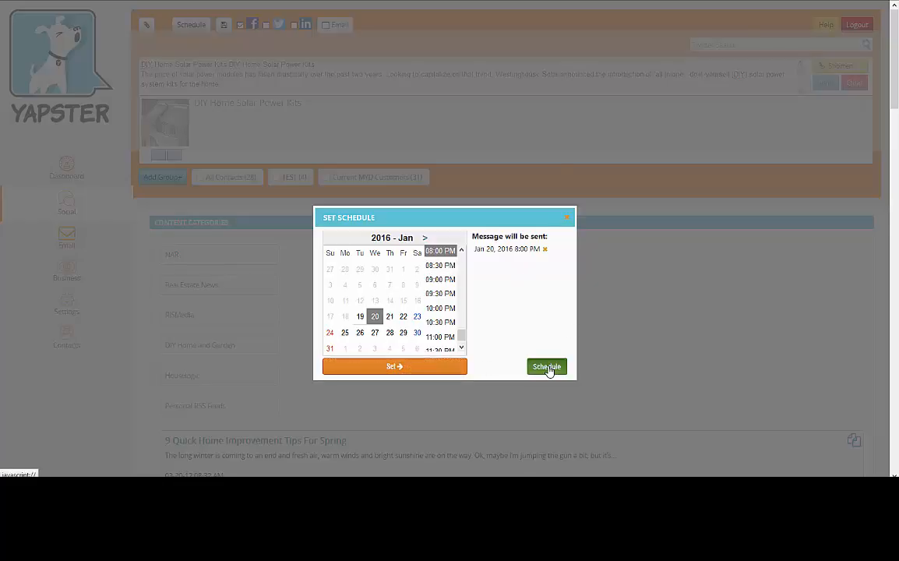
click(545, 366)
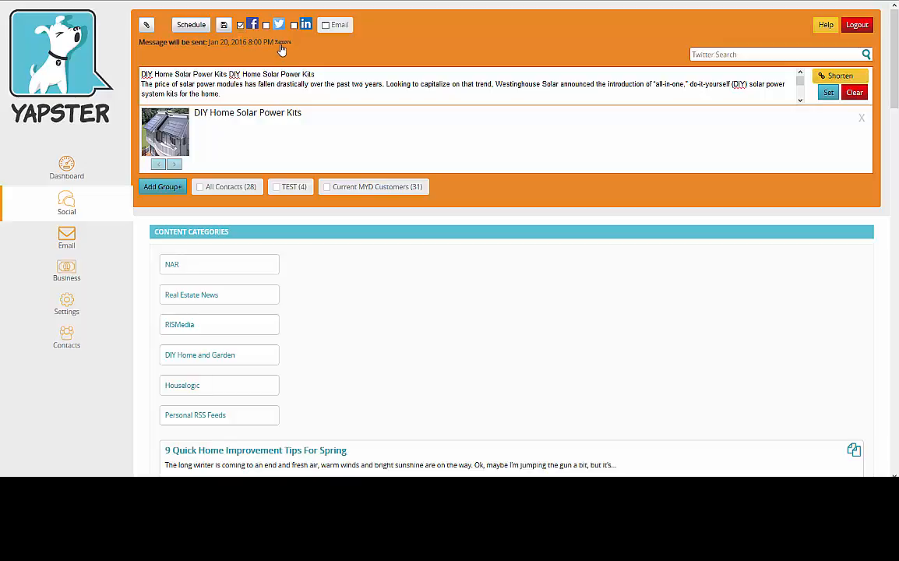
mouse_move(282, 47)
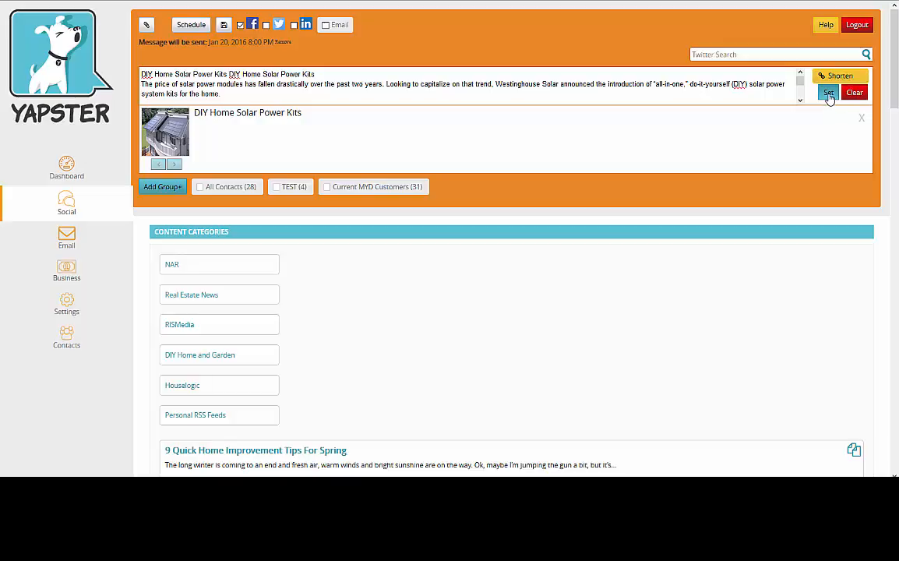
Step: Send the scheduled post and dismiss the 'Schedule has been set' confirmation
click(827, 94)
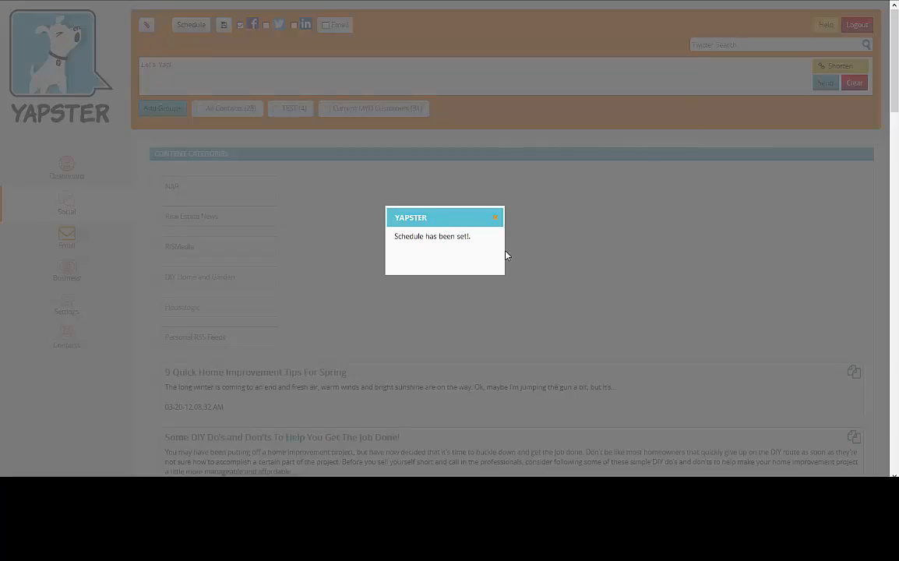
click(495, 218)
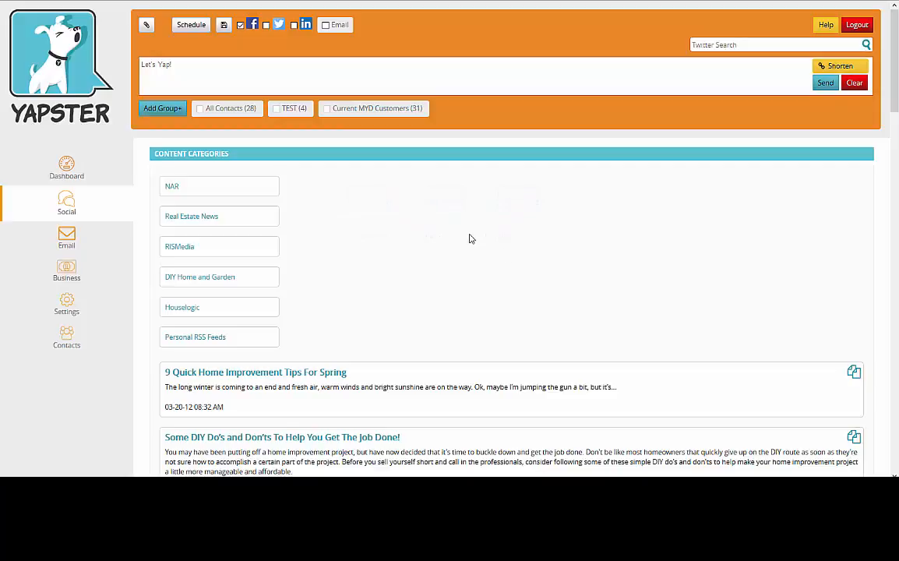